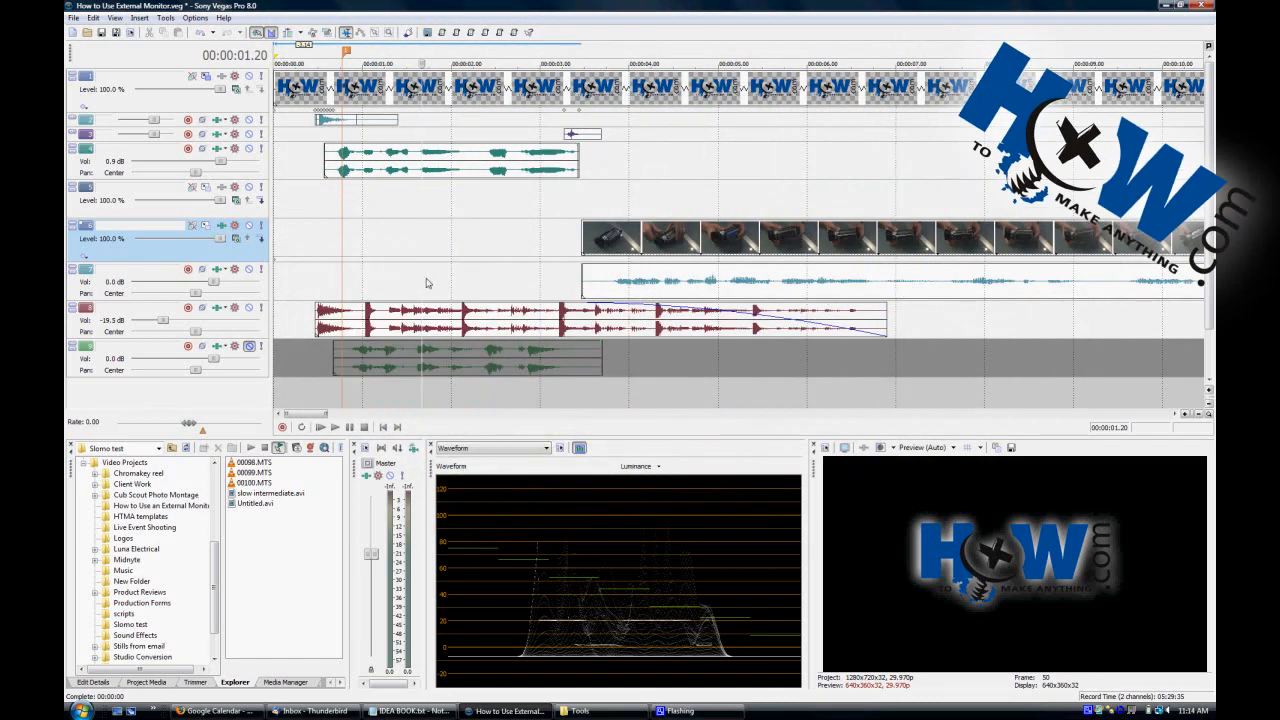
mouse_move(448, 243)
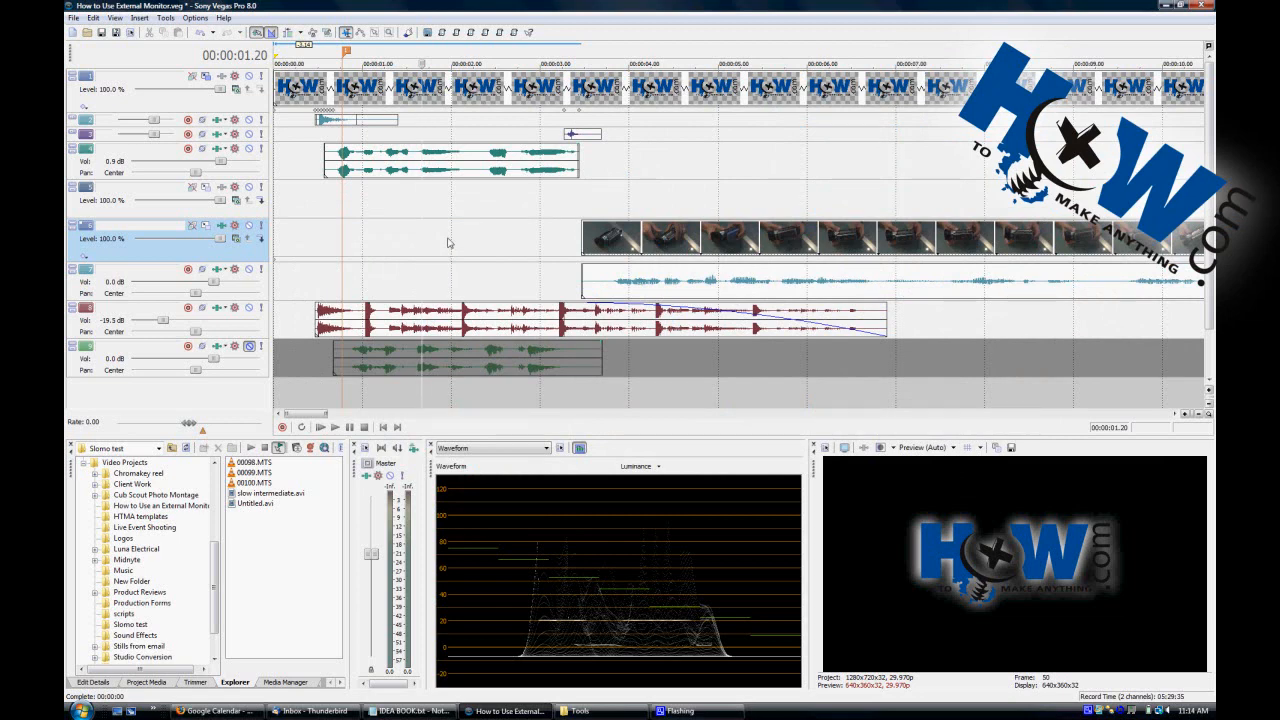
mouse_move(550, 258)
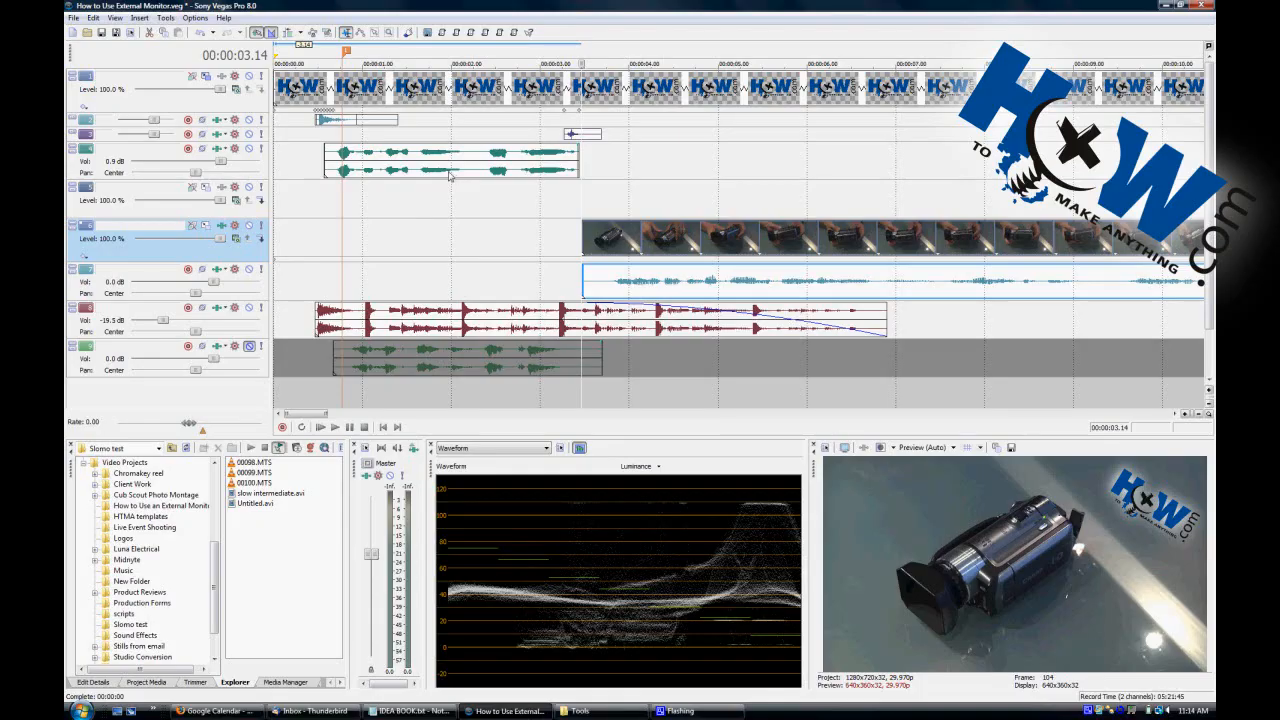
mouse_move(514, 235)
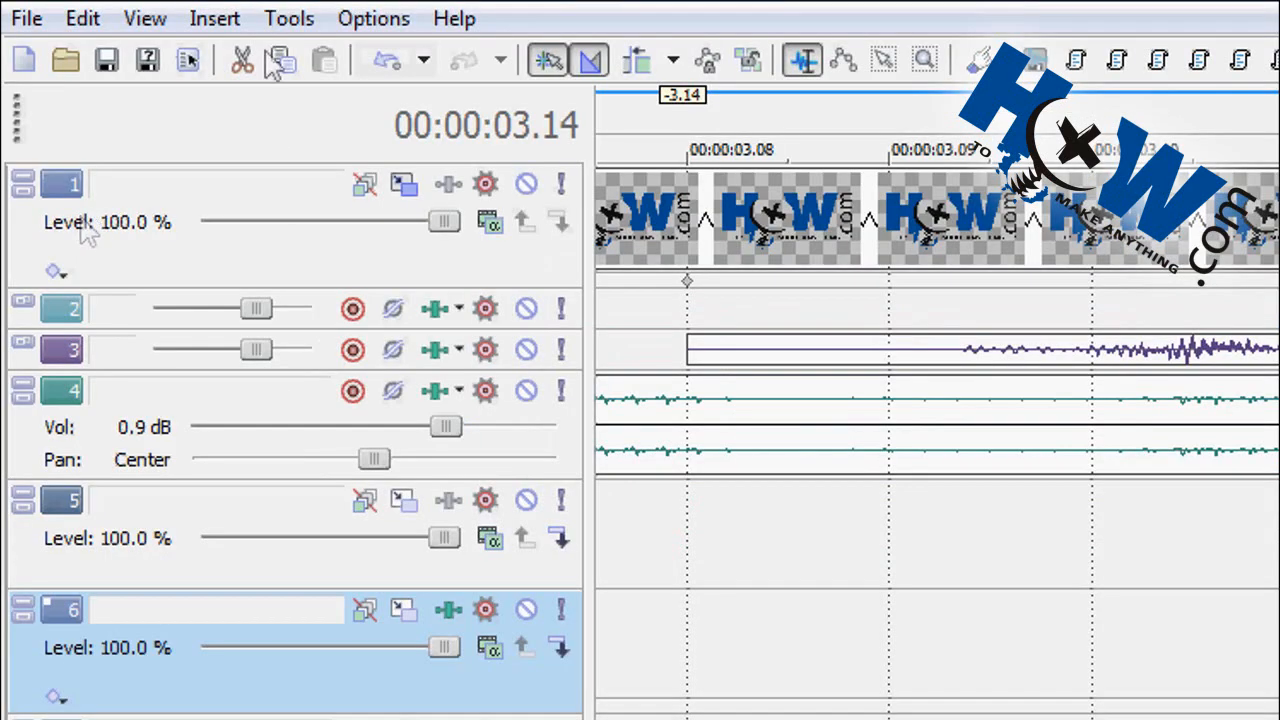
- Split off the camcorder footage's first frame at 00:00:03.14 as a one-frame event
click(373, 18)
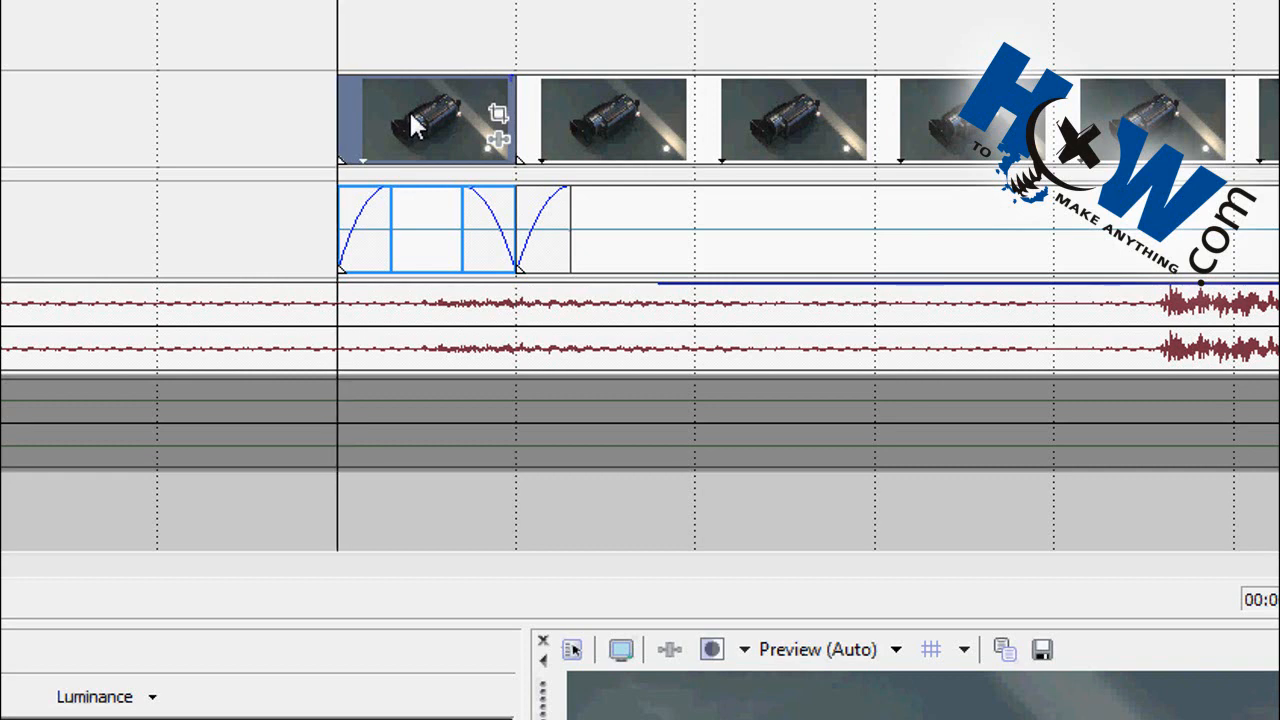
- Insert a velocity envelope on the one-frame camcorder event
right_click(415, 125)
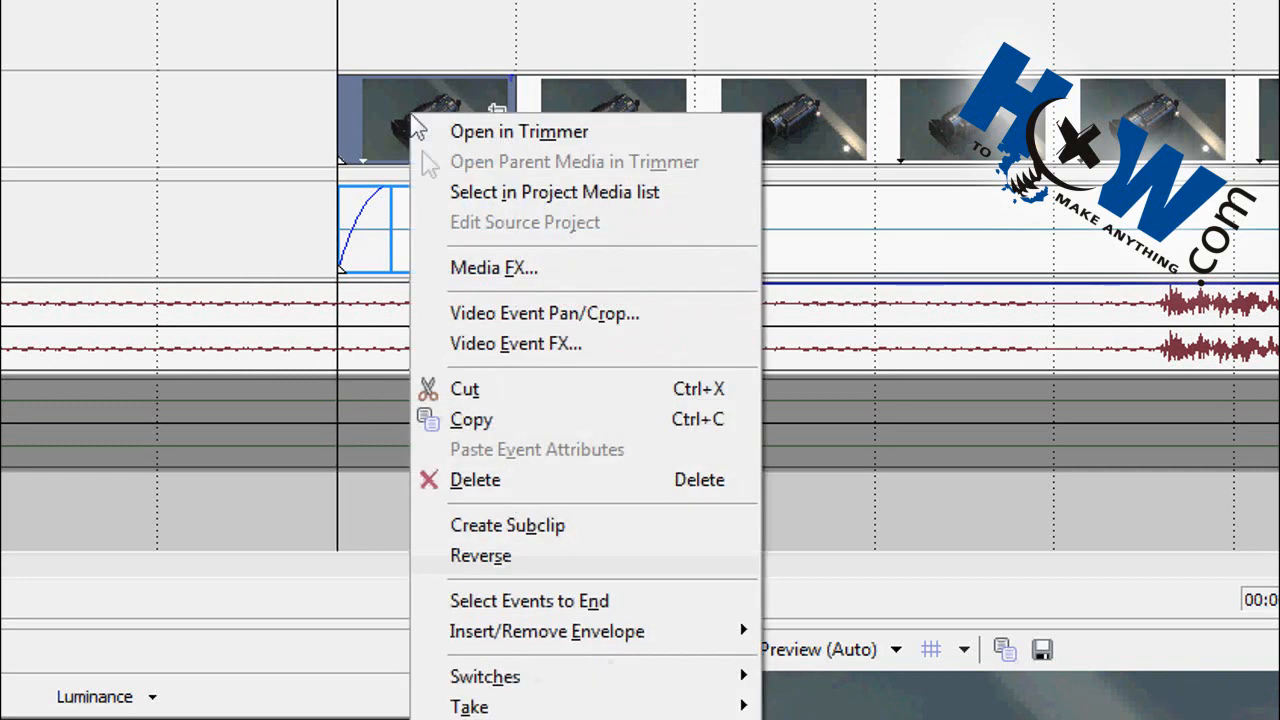
mouse_move(547, 631)
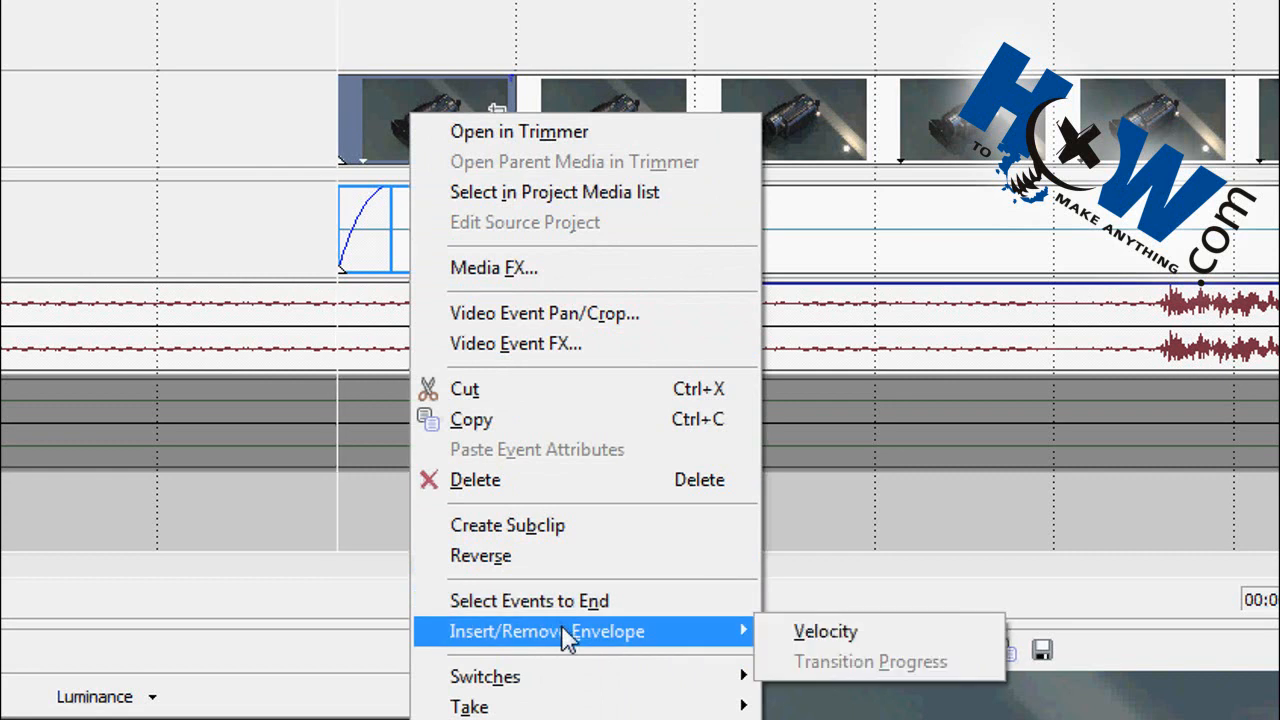
mouse_move(825, 631)
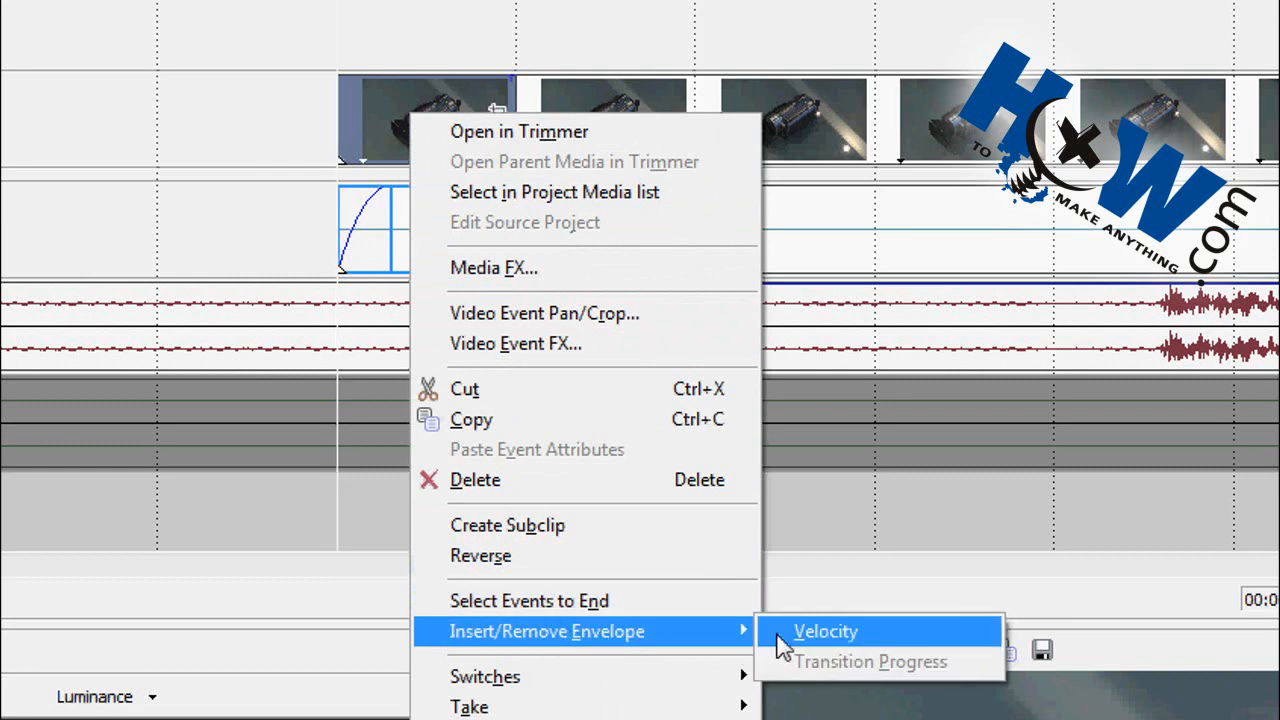
mouse_move(828, 645)
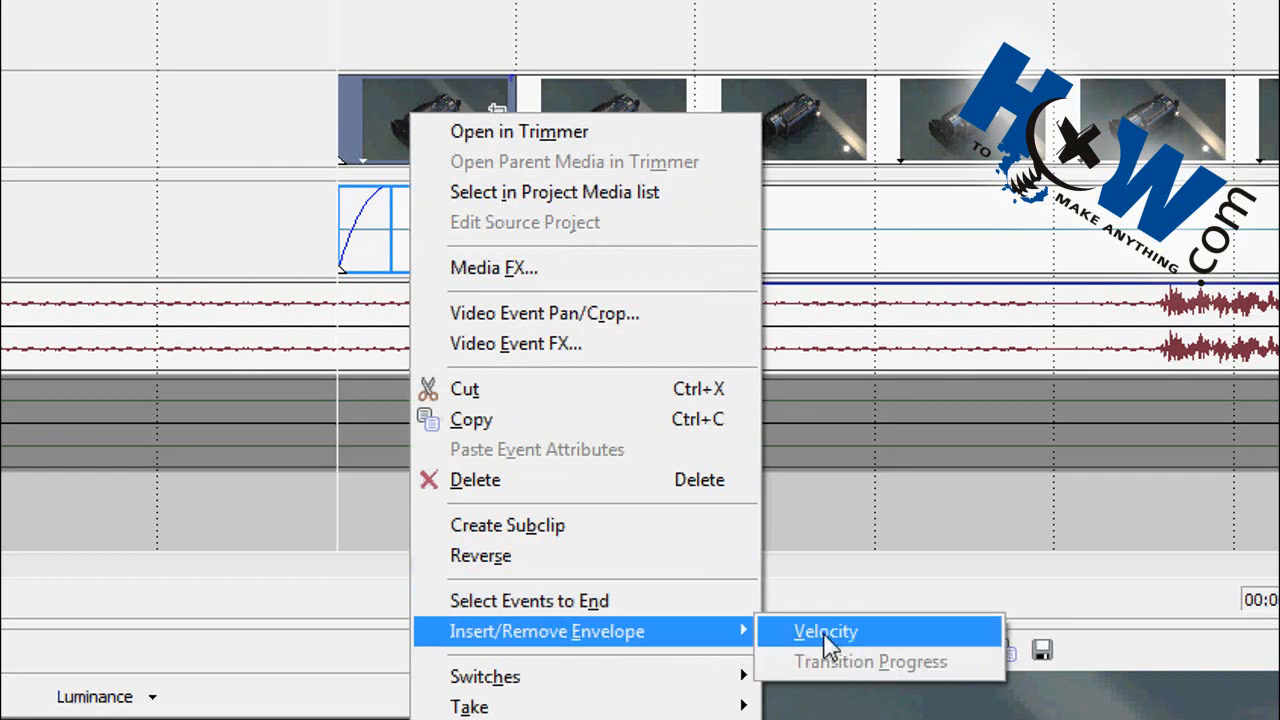
click(825, 631)
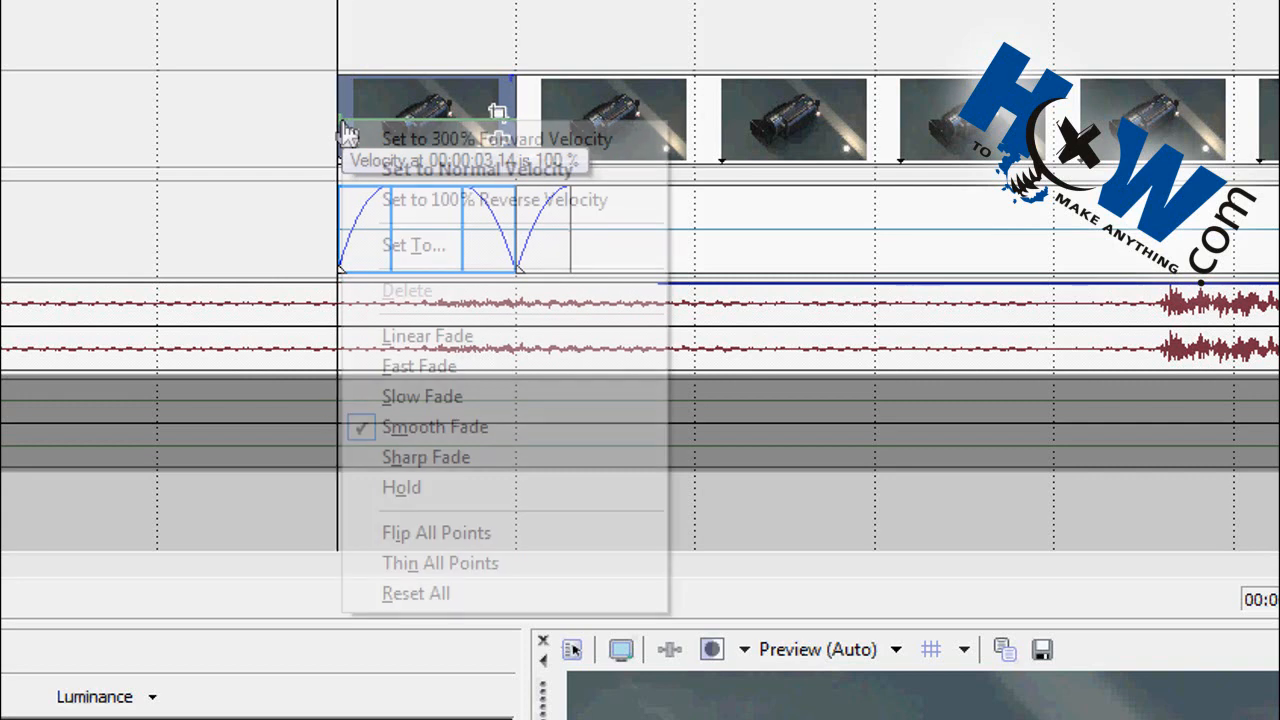
- Set the velocity envelope point to 0% to freeze the frame
click(414, 245)
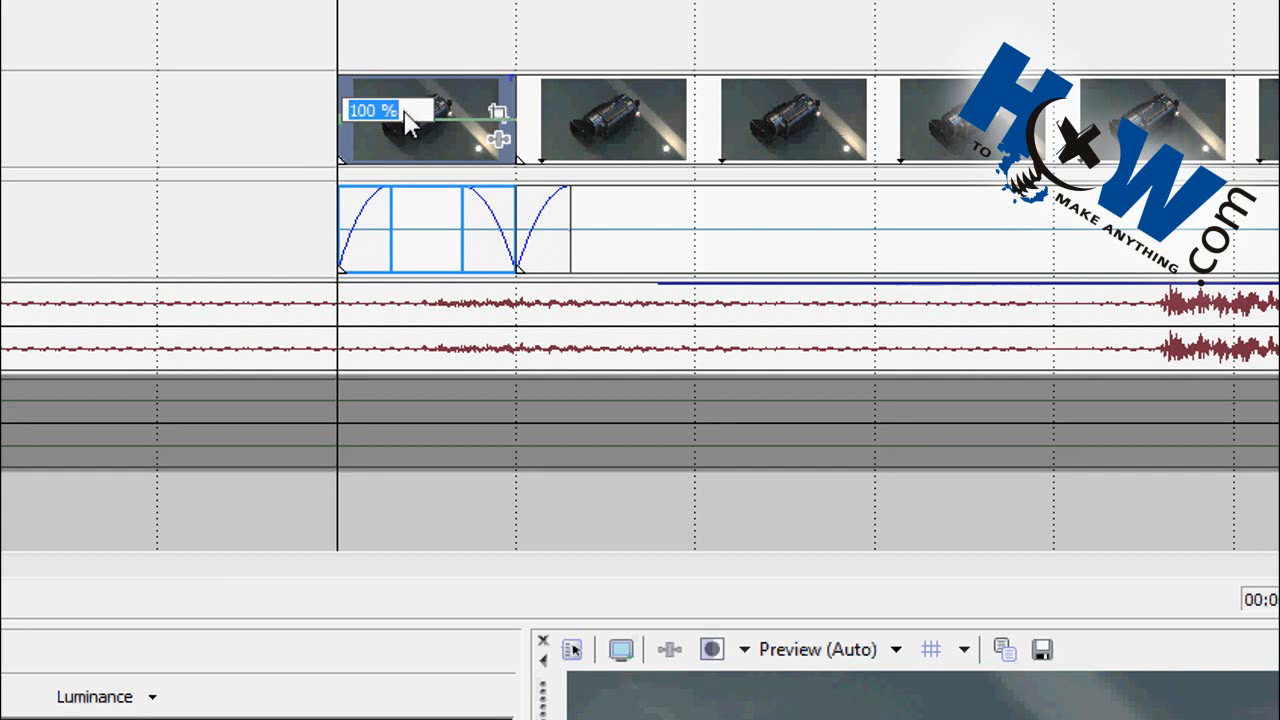
text(0)
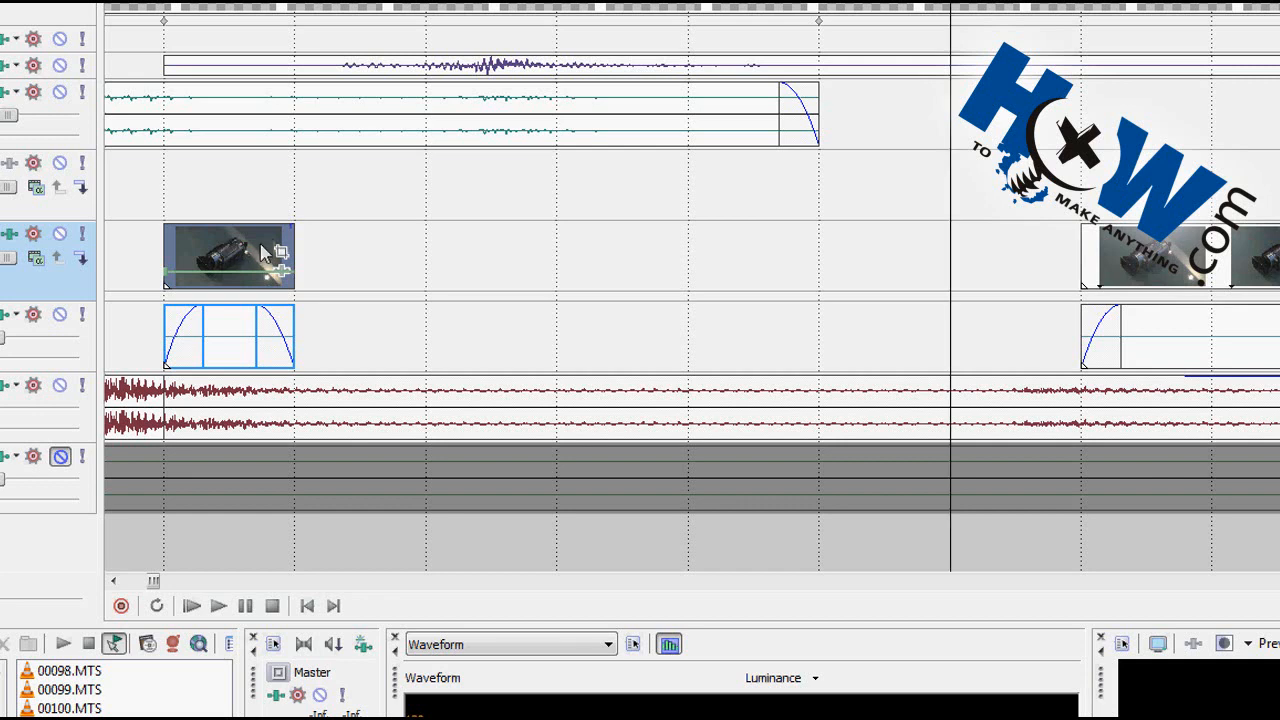
- Drag the zero-velocity event's right edge until it meets the camcorder footage
drag(294, 255, 950, 255)
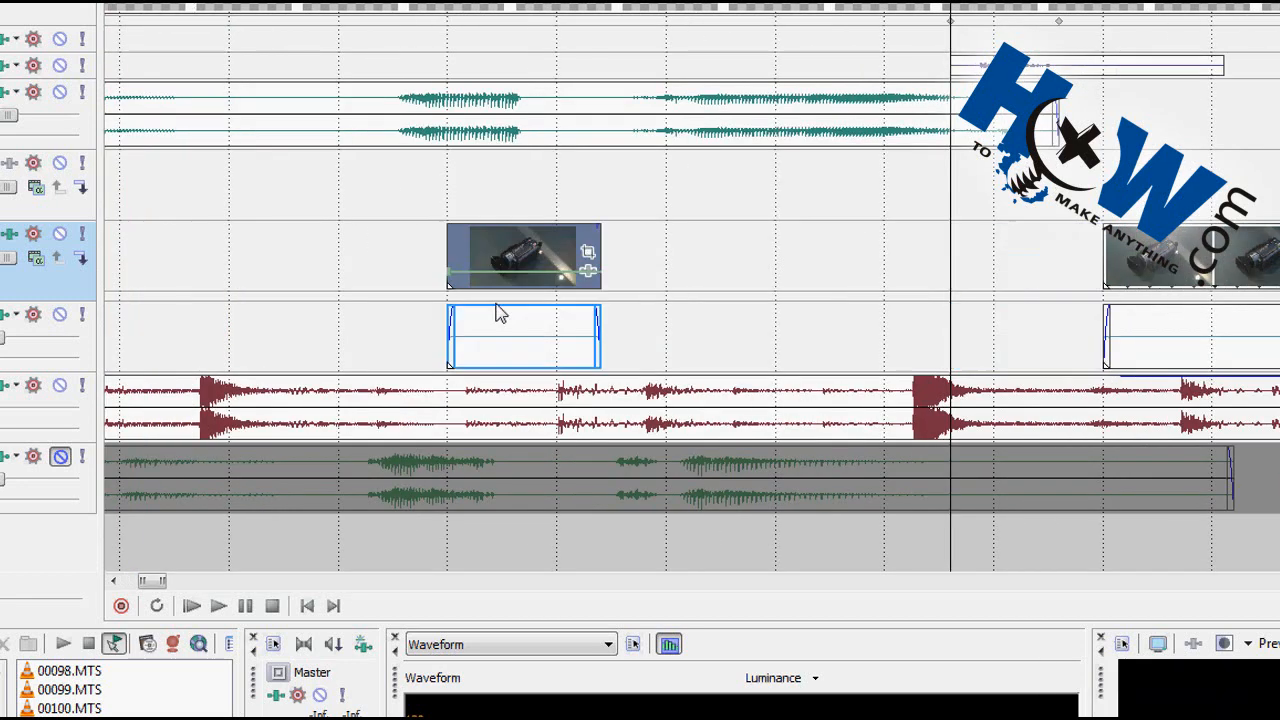
scroll(left, 3)
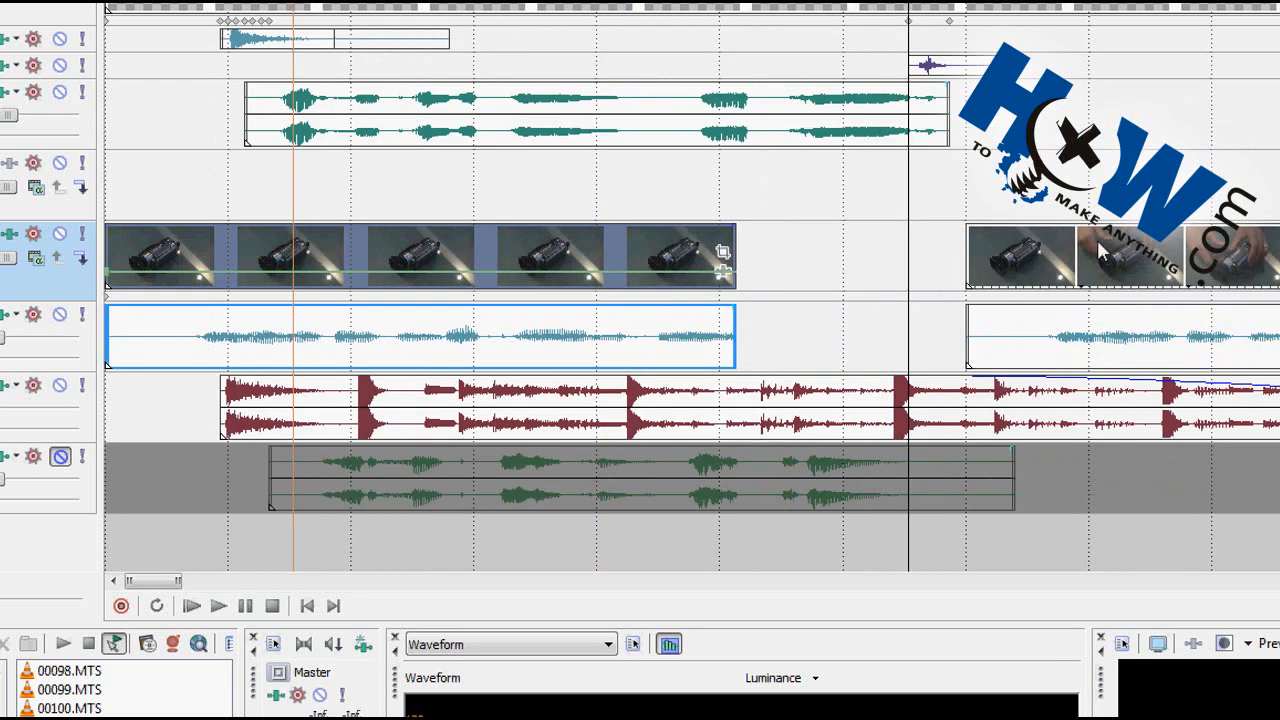
drag(735, 255, 905, 255)
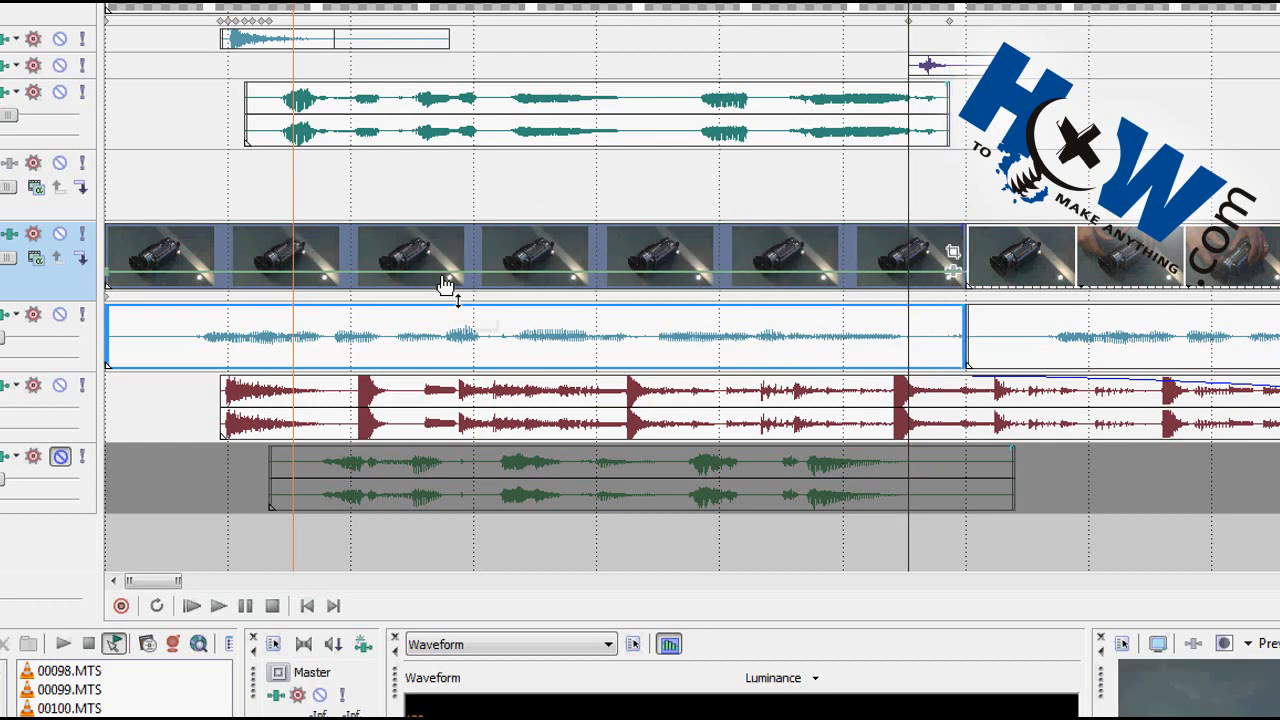
mouse_move(480, 325)
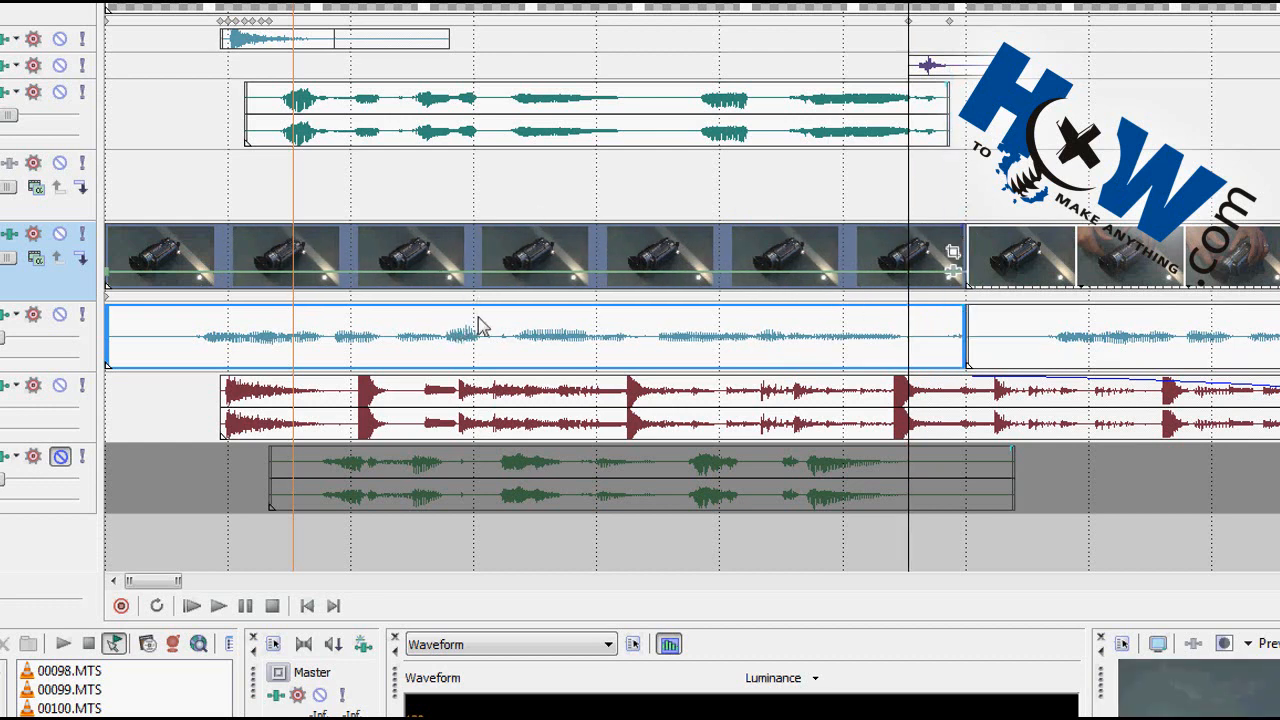
click(480, 335)
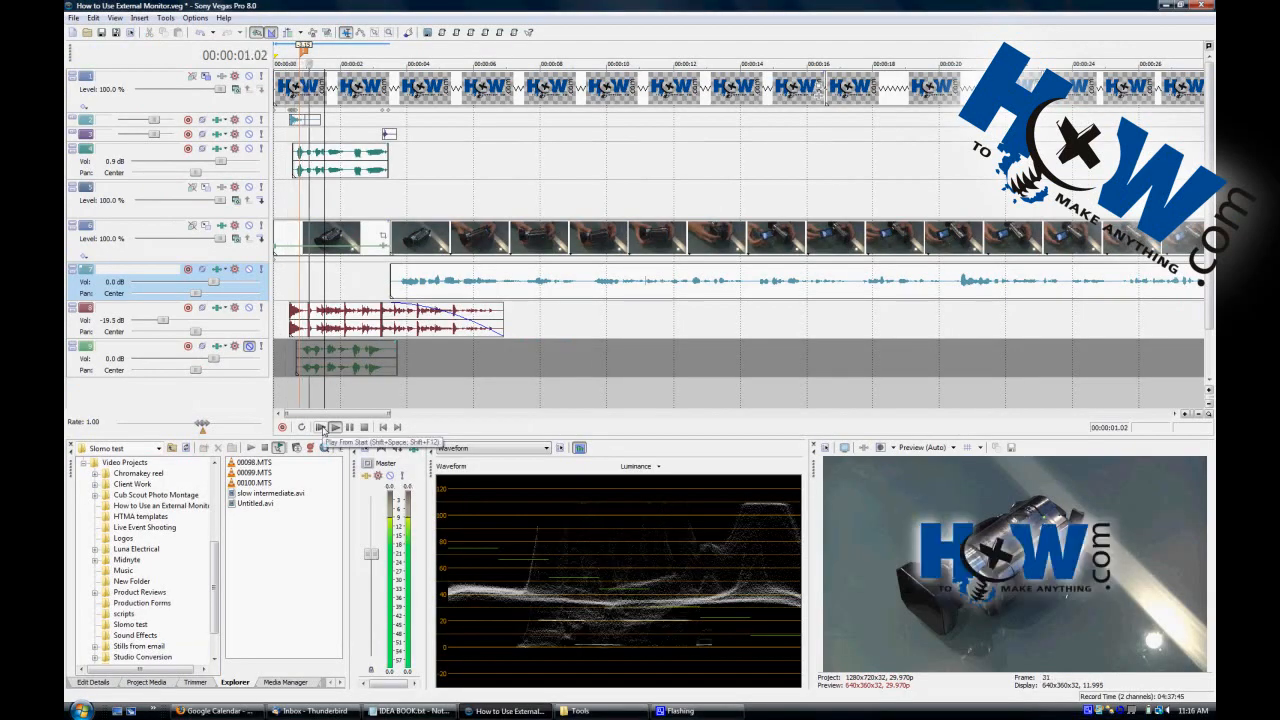
- Play the project from the start twice to preview the held frame
click(333, 427)
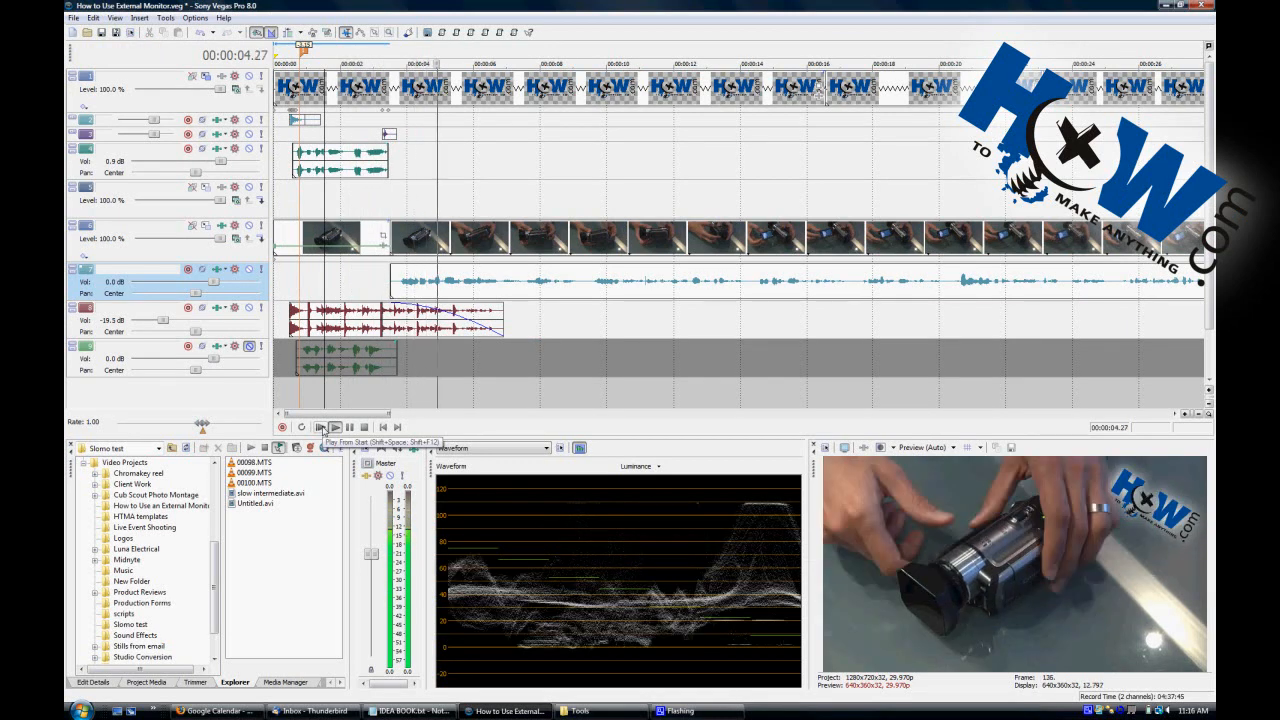
click(335, 426)
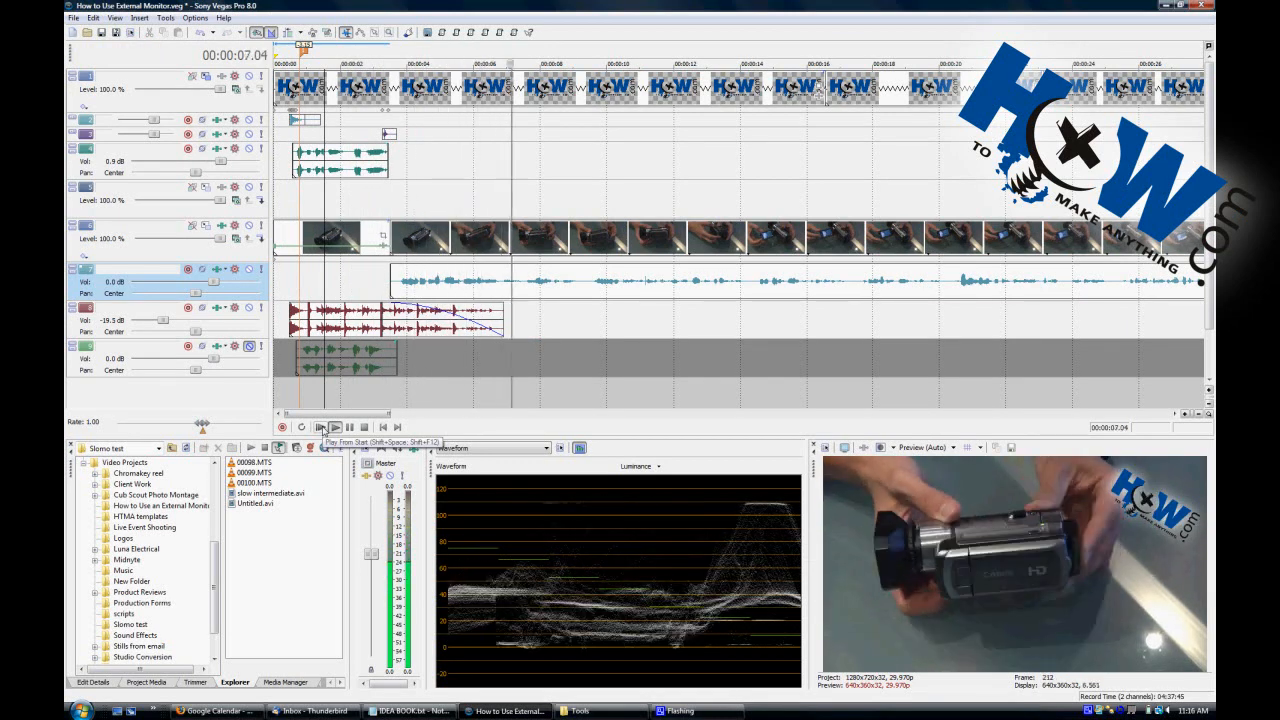